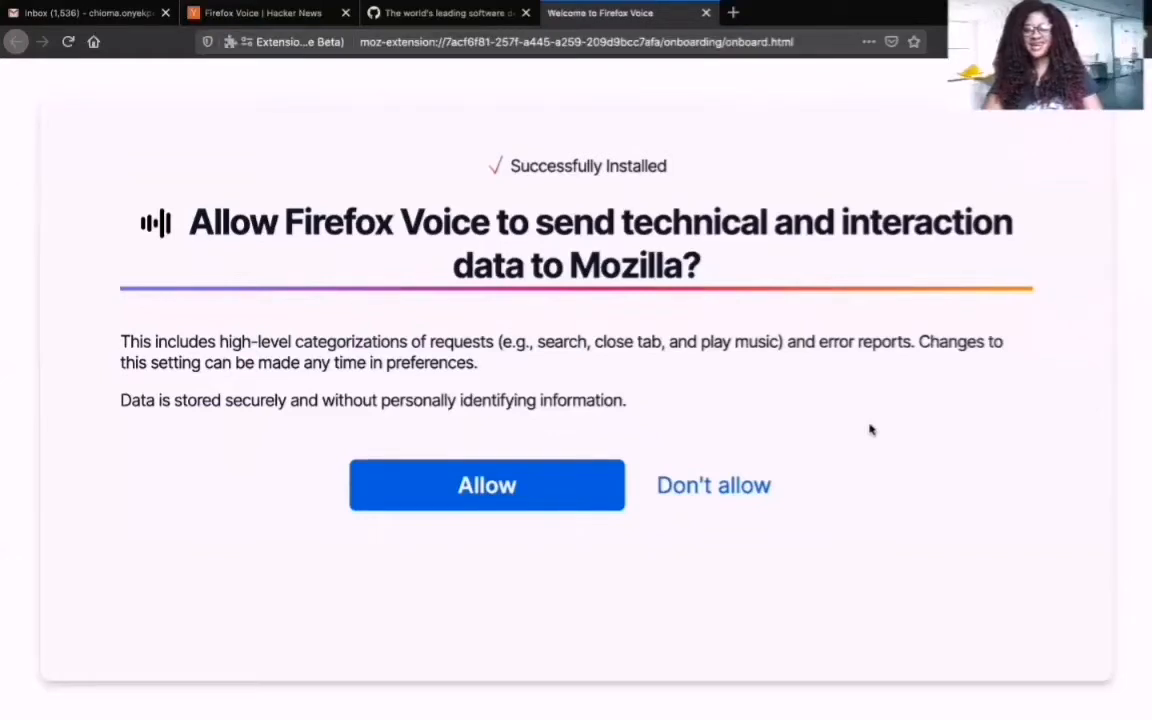
pyautogui.moveTo(862, 432)
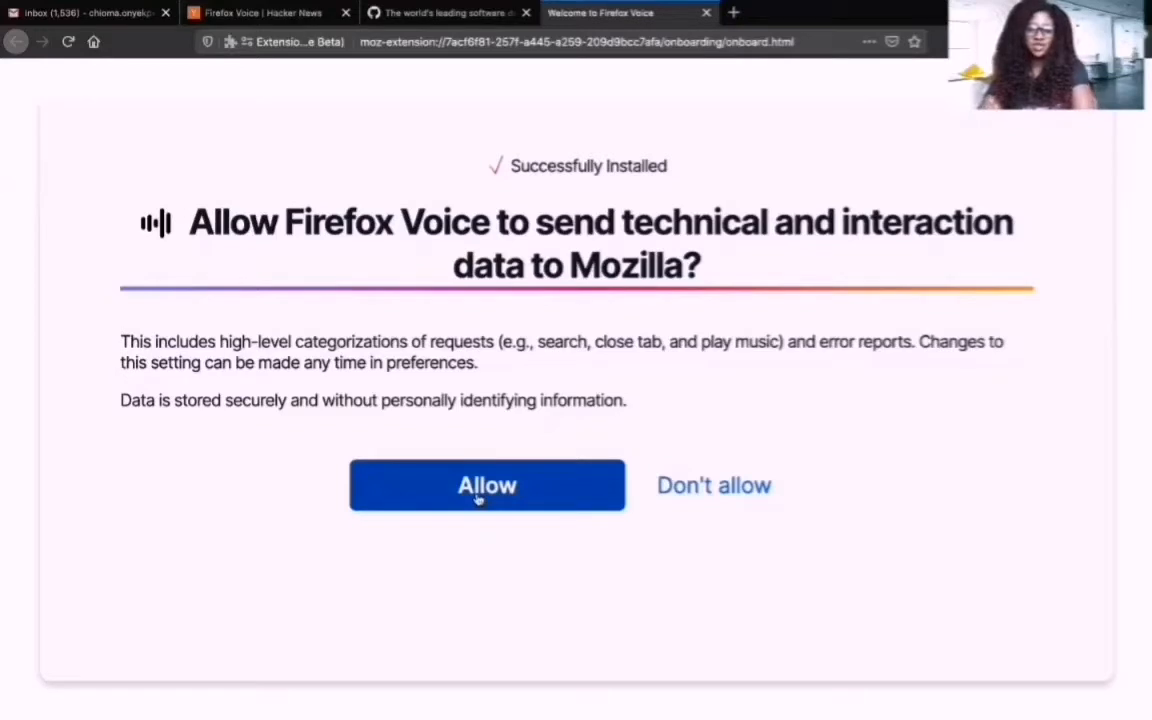
pyautogui.moveTo(500, 490)
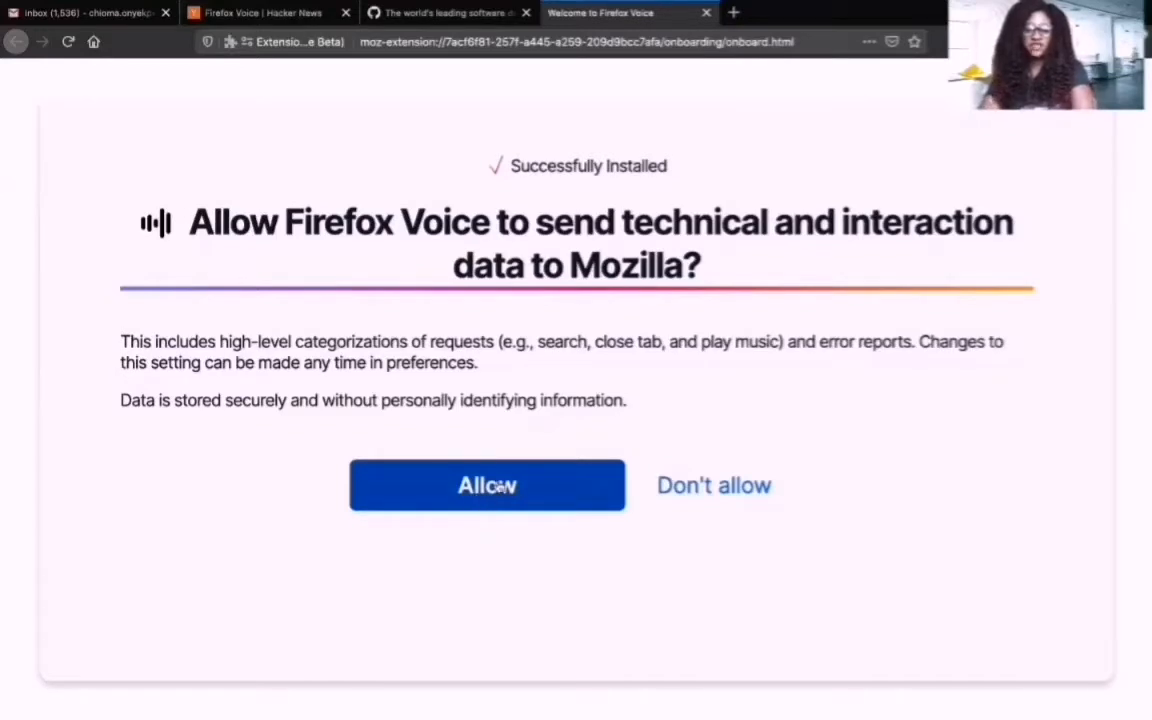
# Step: Allow technical data sharing, then submit a typed request ('he') from the Firefox Voice popup
pyautogui.click(486, 486)
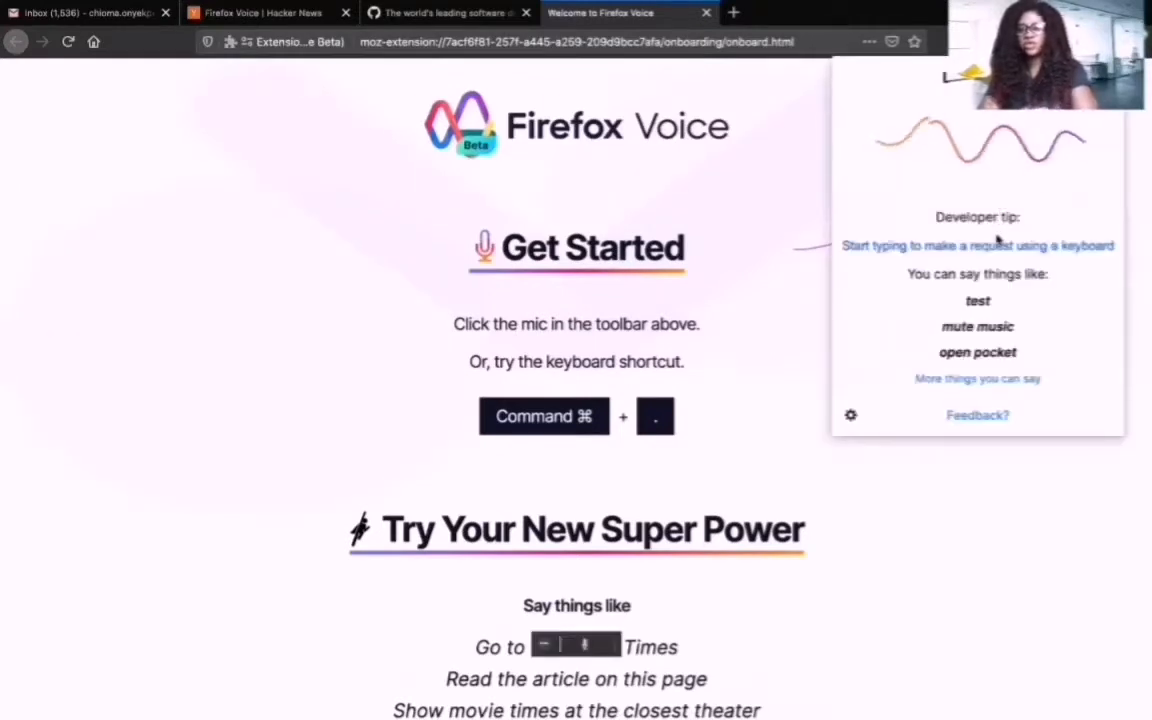
pyautogui.click(976, 244)
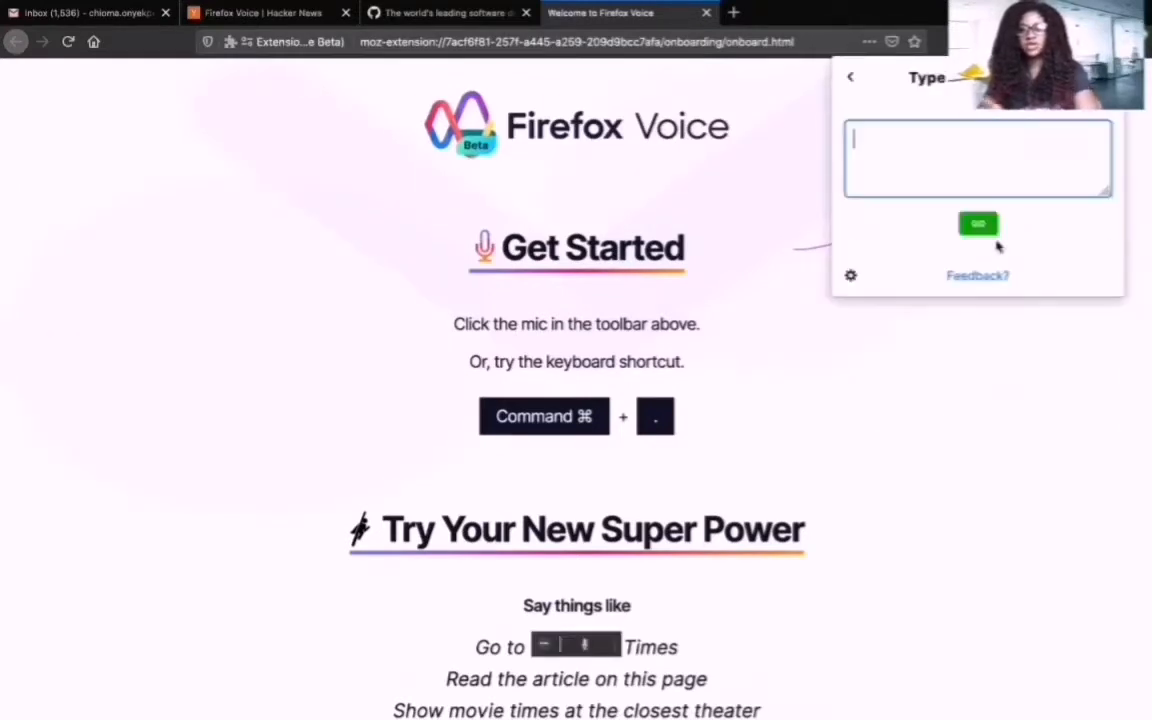
pyautogui.write('he')
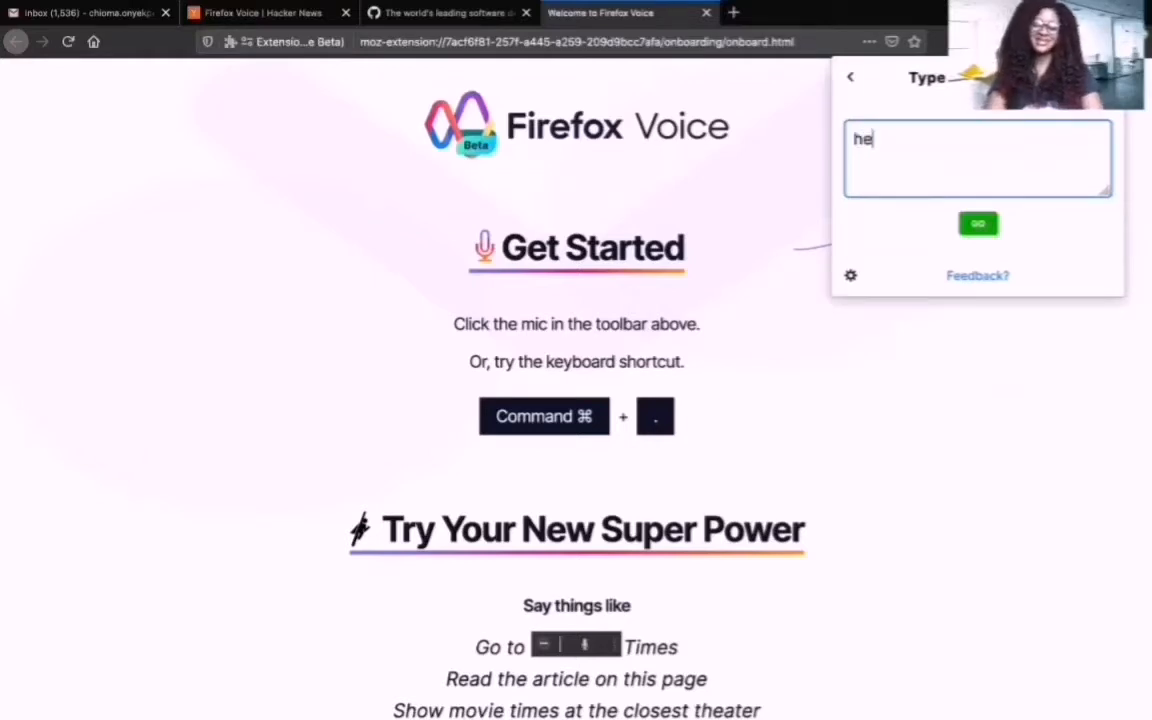
pyautogui.click(976, 224)
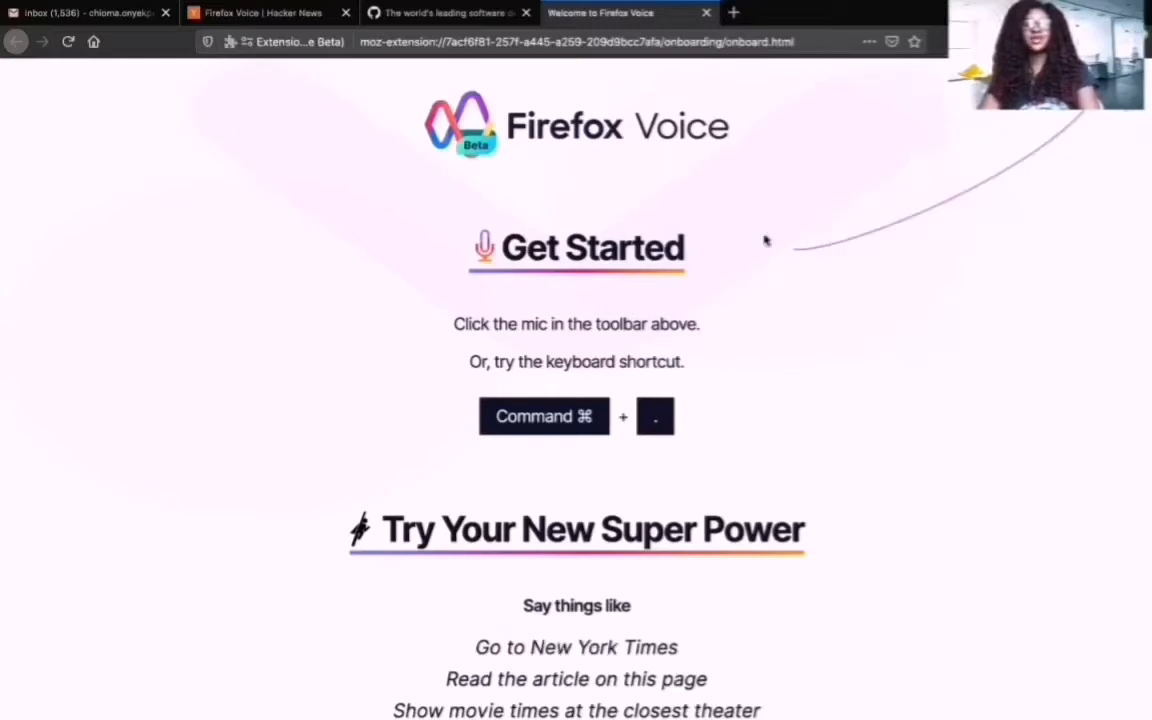
# Step: On the Hacker News tab, issue a voice request that navigates to github.com
pyautogui.click(270, 12)
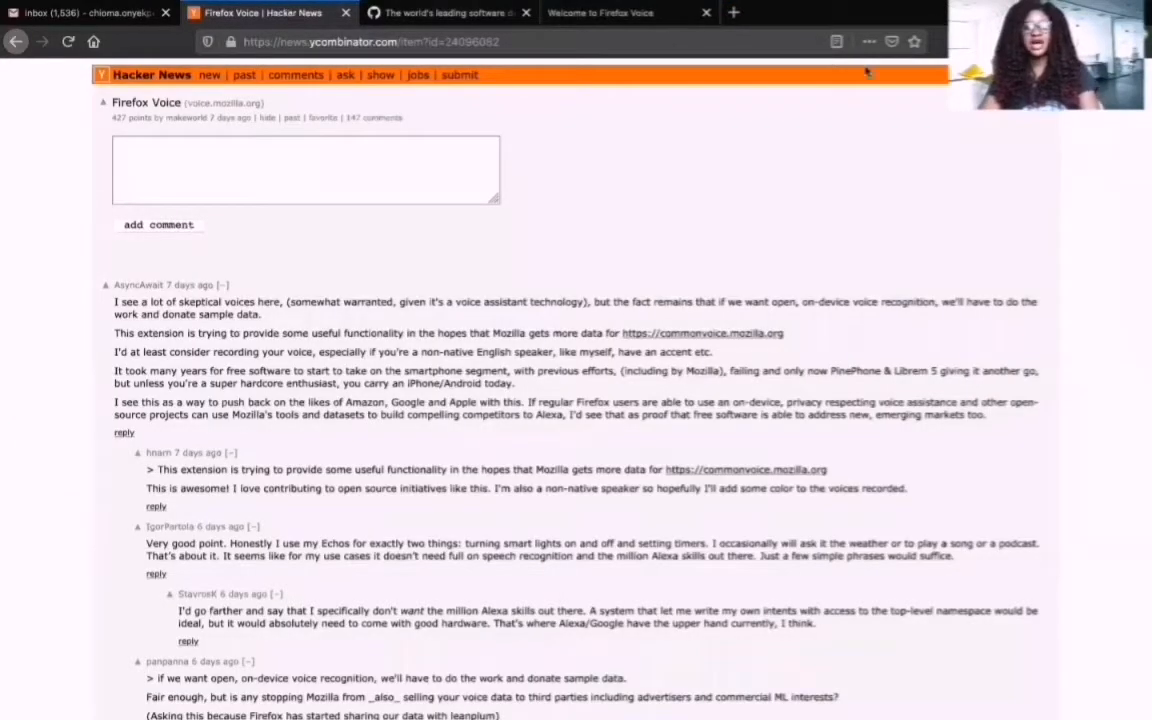
pyautogui.moveTo(792, 168)
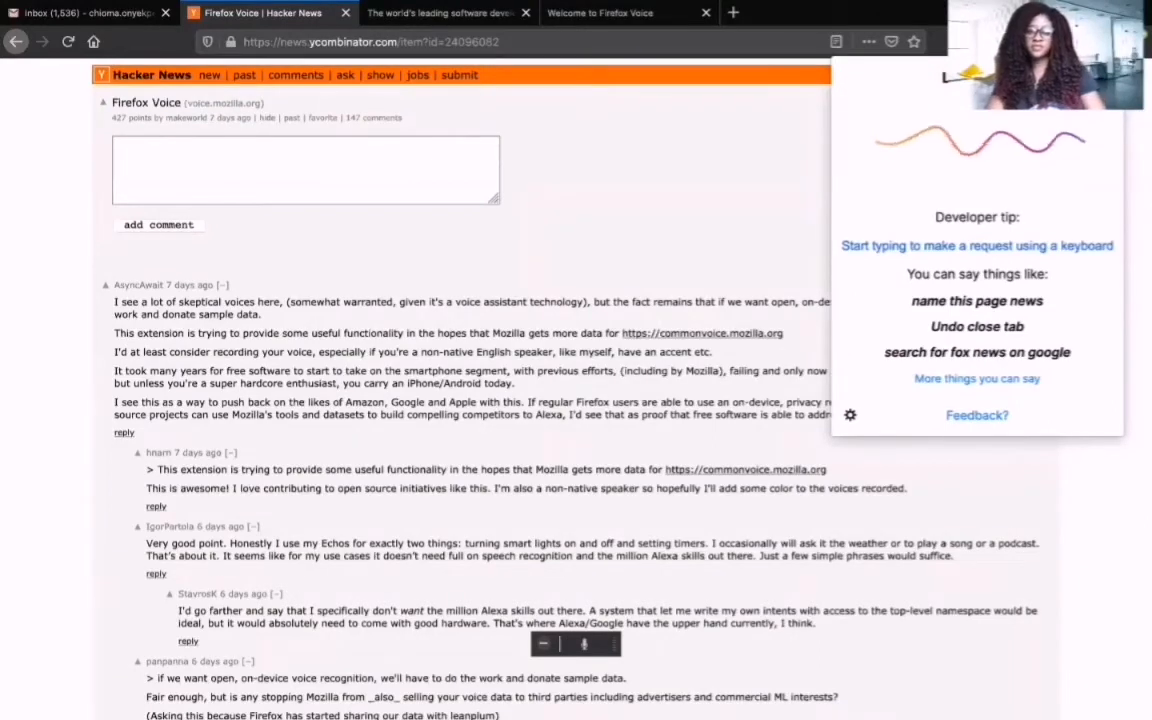
pyautogui.click(580, 654)
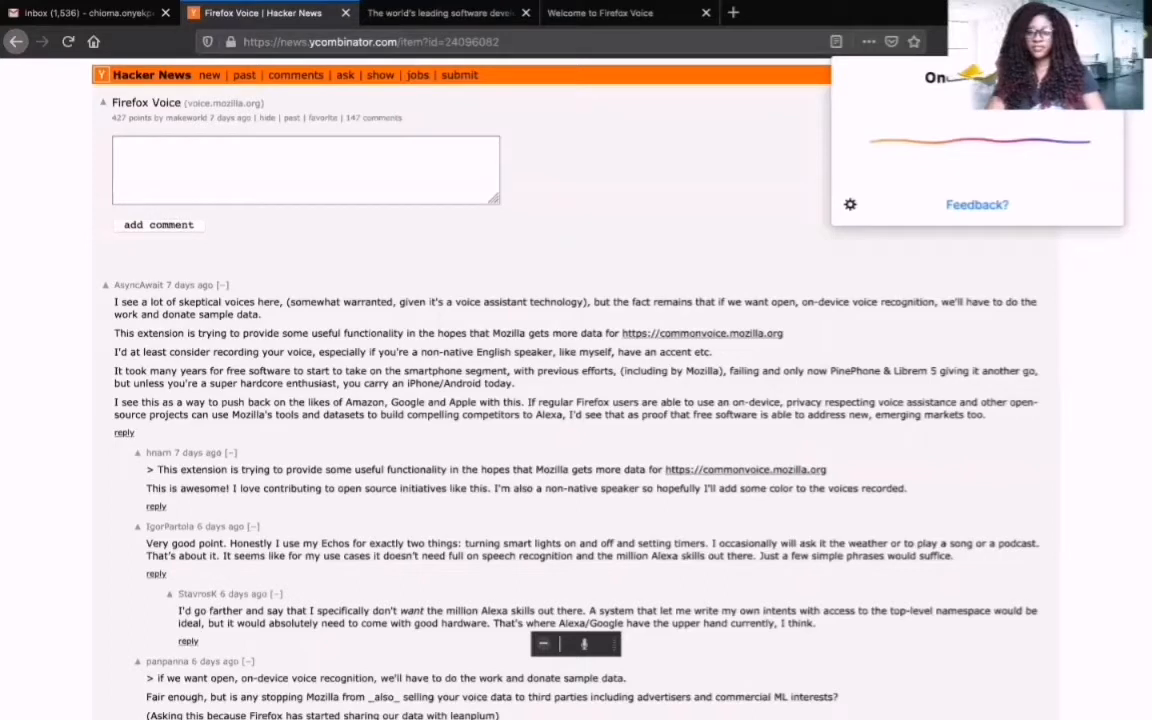
pyautogui.click(912, 40)
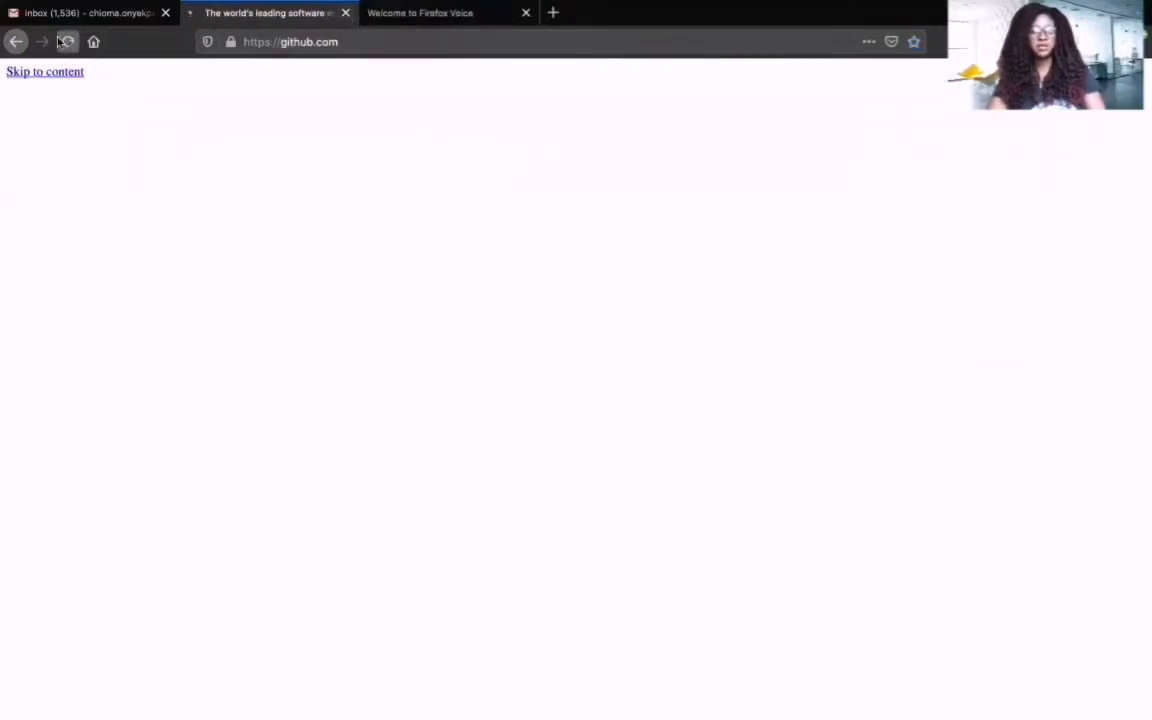
# Step: Ask Firefox Voice to 'Open my inbox' so the Gmail inbox loads
pyautogui.click(450, 12)
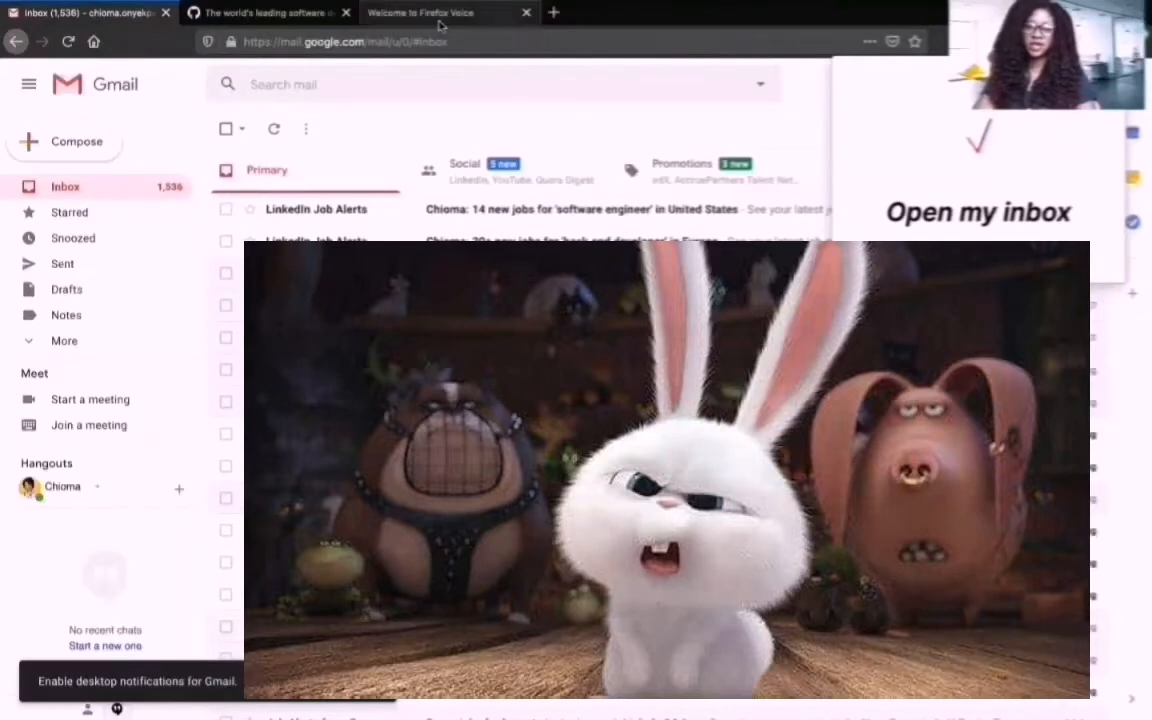
# Step: Search add-ons for Firefox voice and bring up Clear Recent History via voice commands
pyautogui.click(606, 12)
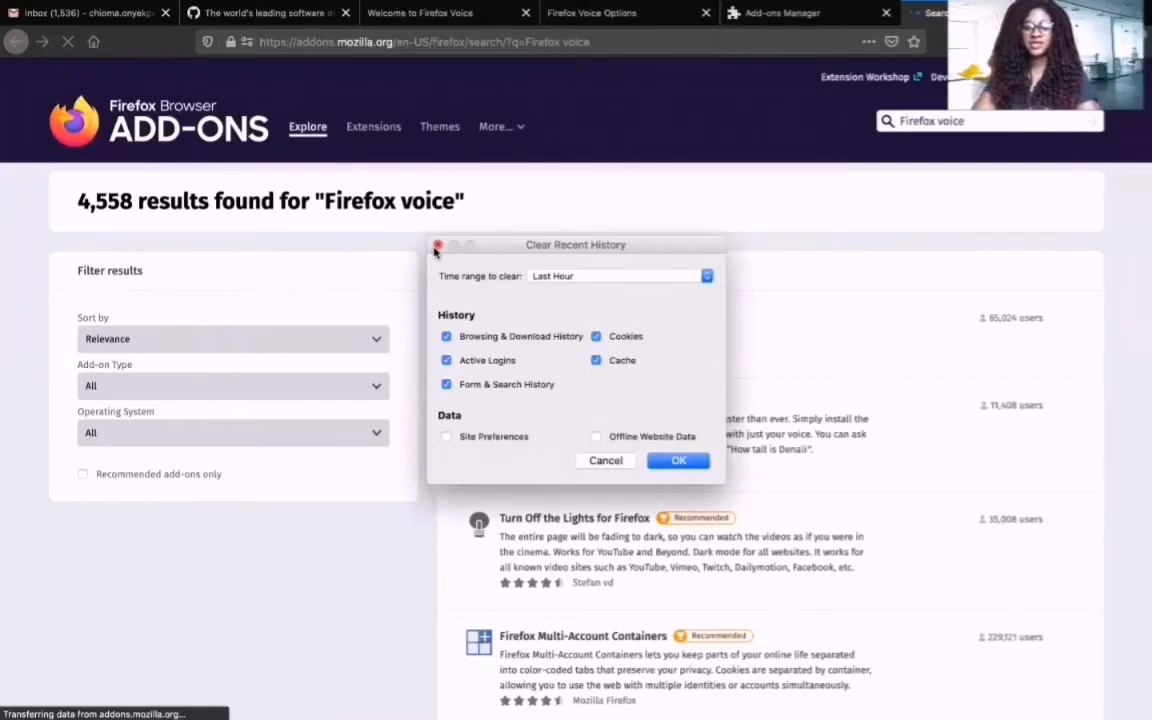
pyautogui.click(436, 244)
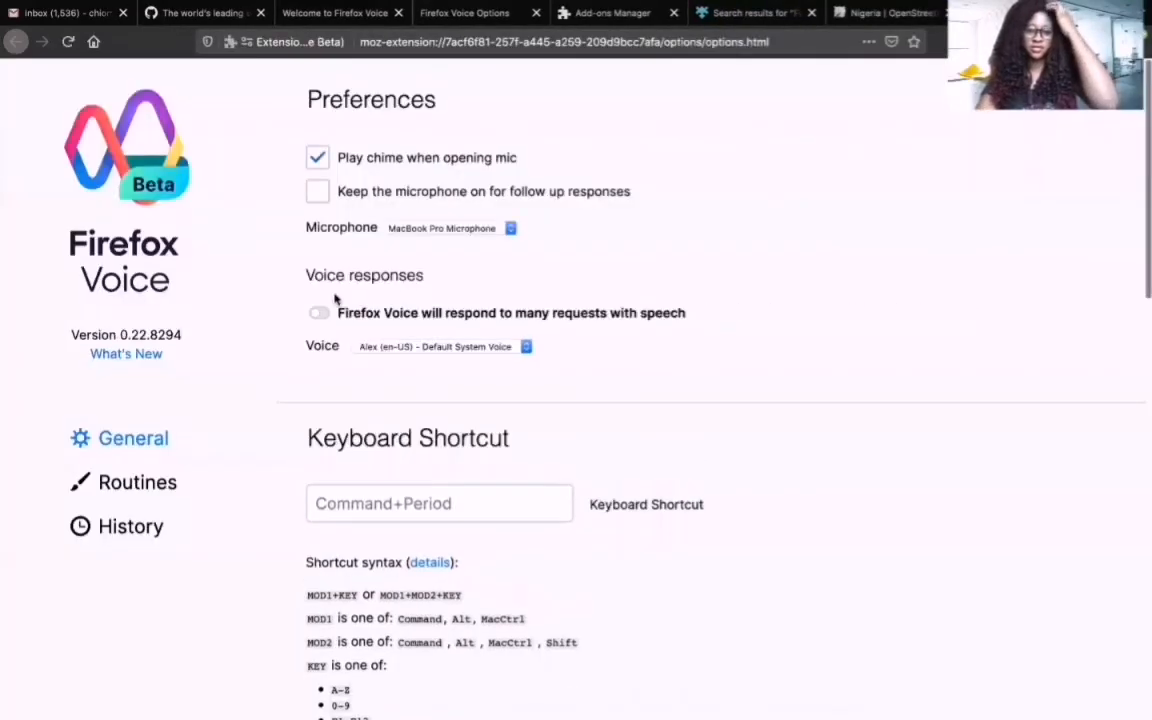
# Step: Enable spoken voice responses and keep the microphone on for follow-up responses
pyautogui.click(320, 312)
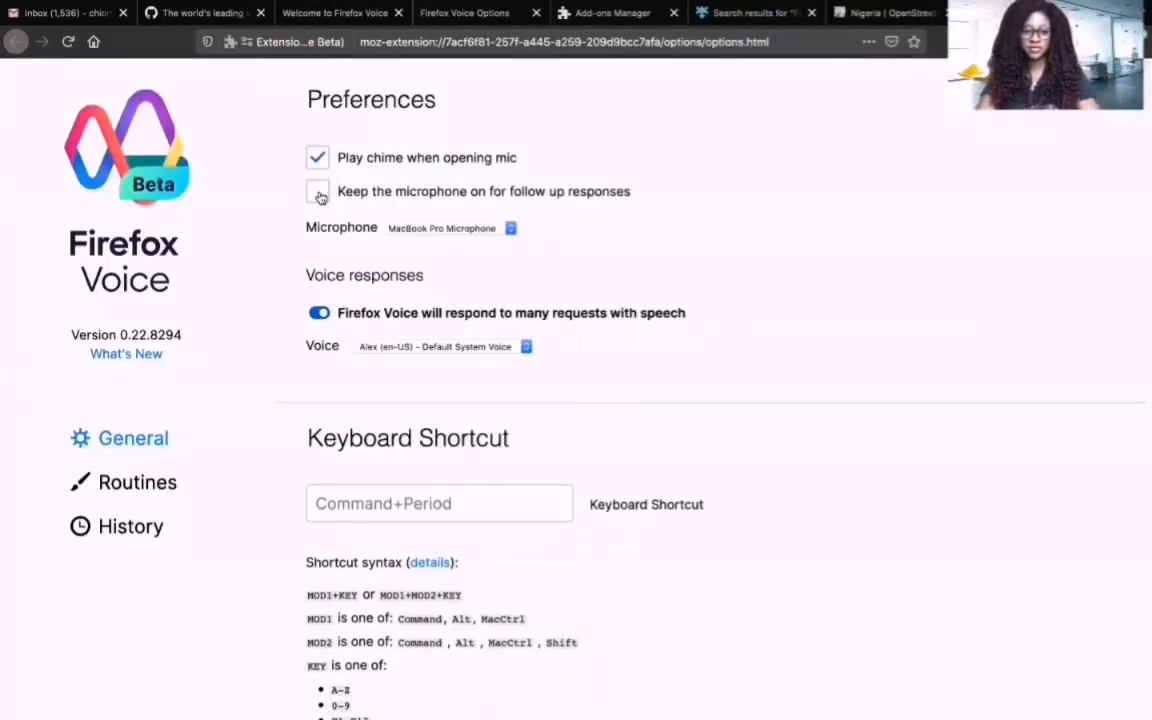
pyautogui.click(316, 192)
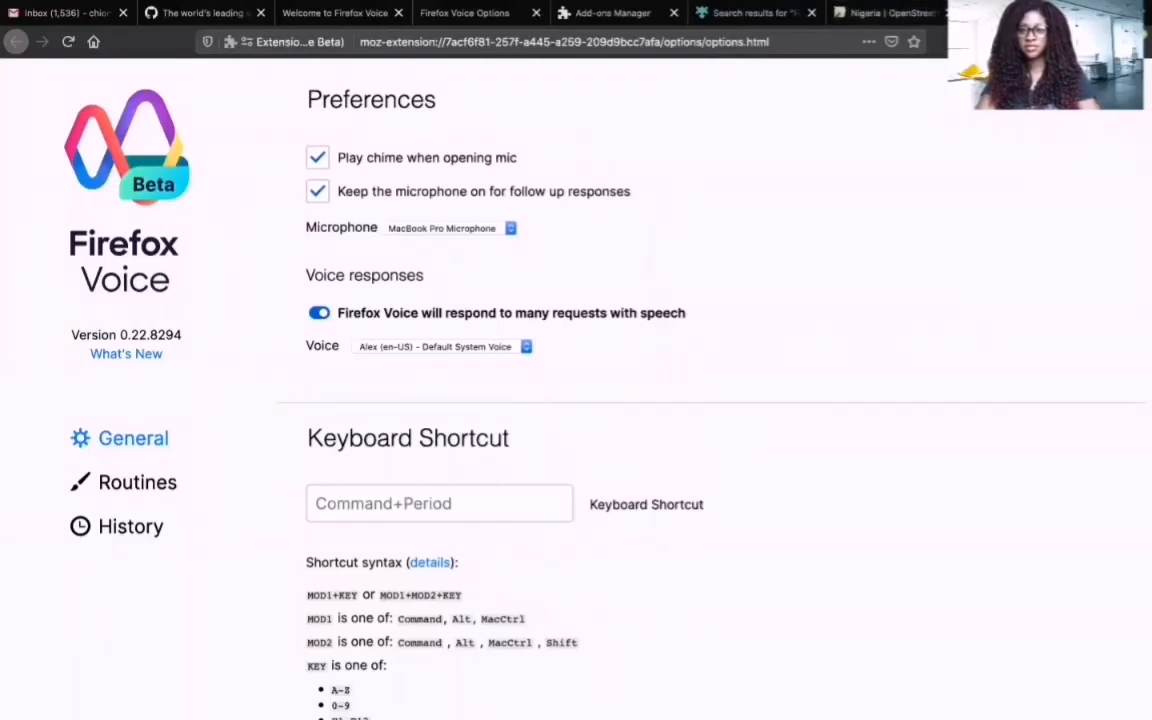